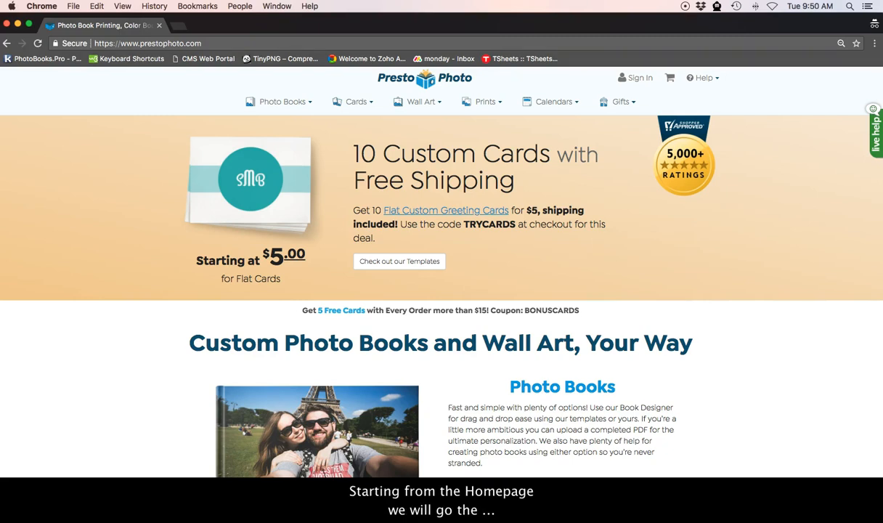
- Expand the Help menu in the homepage header to reveal the support topics
click(702, 78)
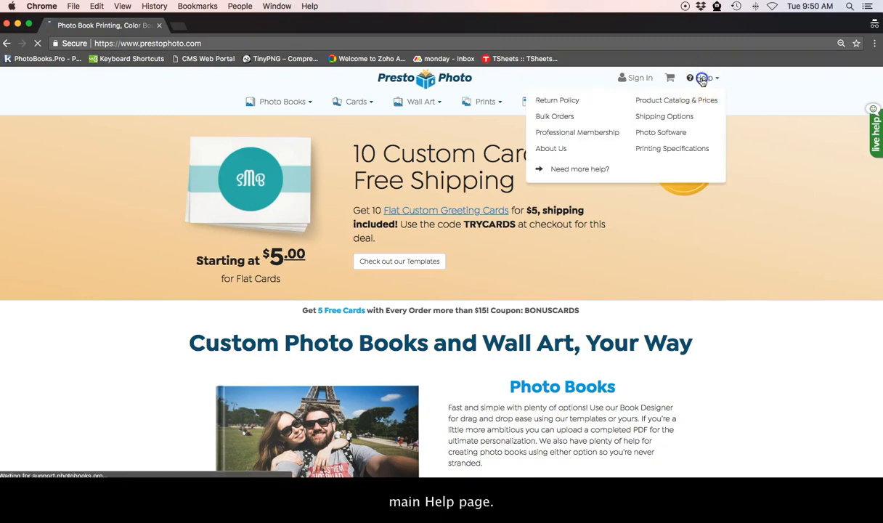
- Go to the main Help page and reach the PrestoPhoto App link under Apple Photo Book Printing
click(579, 168)
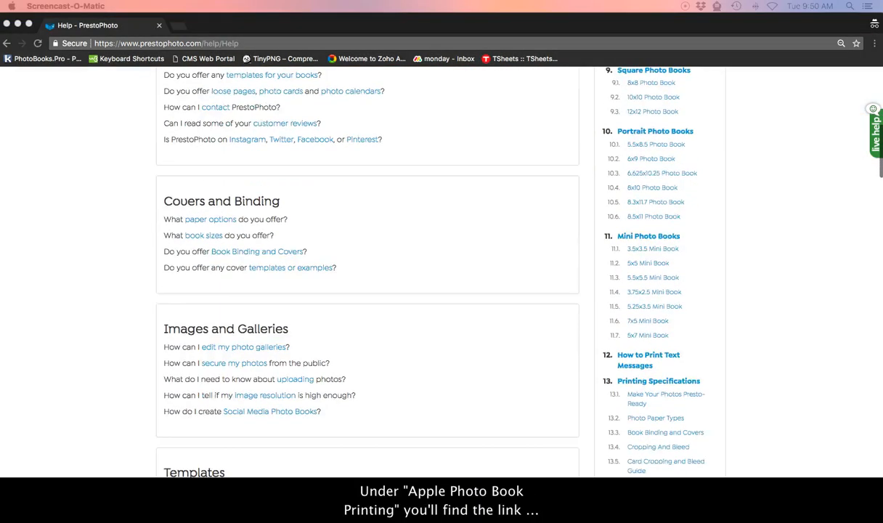
scroll(down, 3)
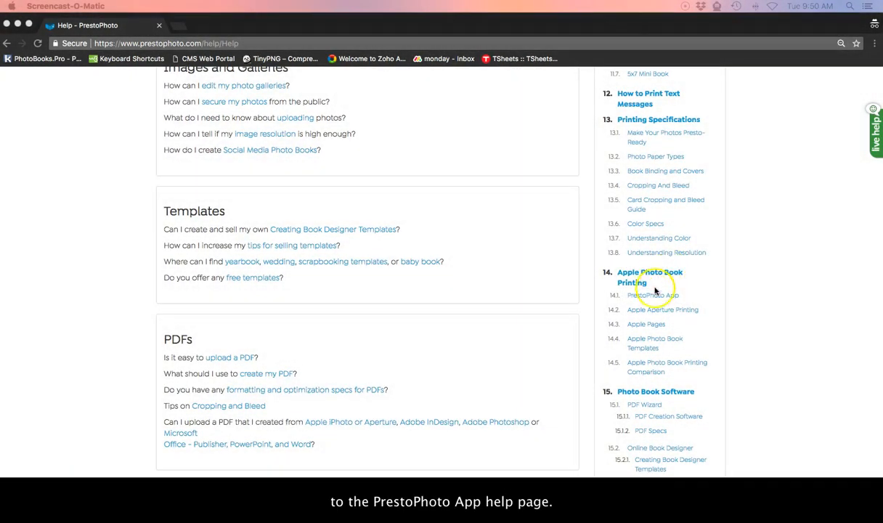
click(653, 295)
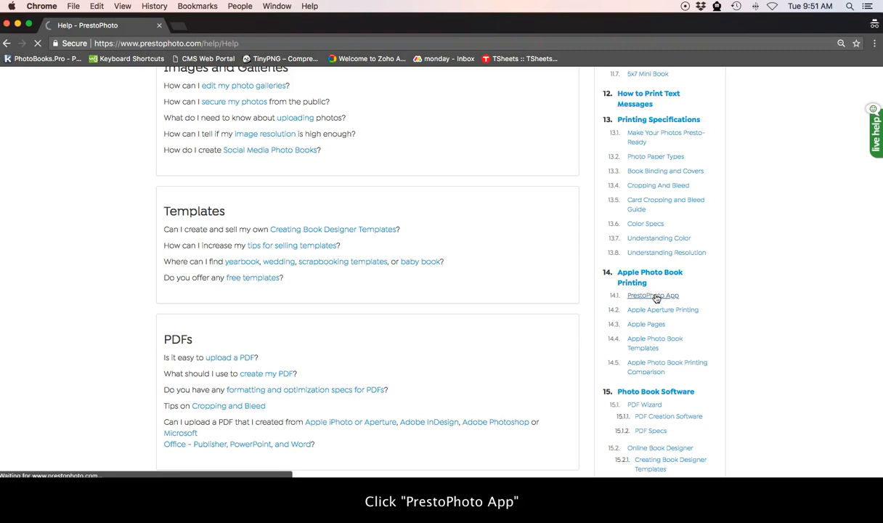
- Download the macOS app from the App help page and view the Journal Photo Book template in it
click(652, 295)
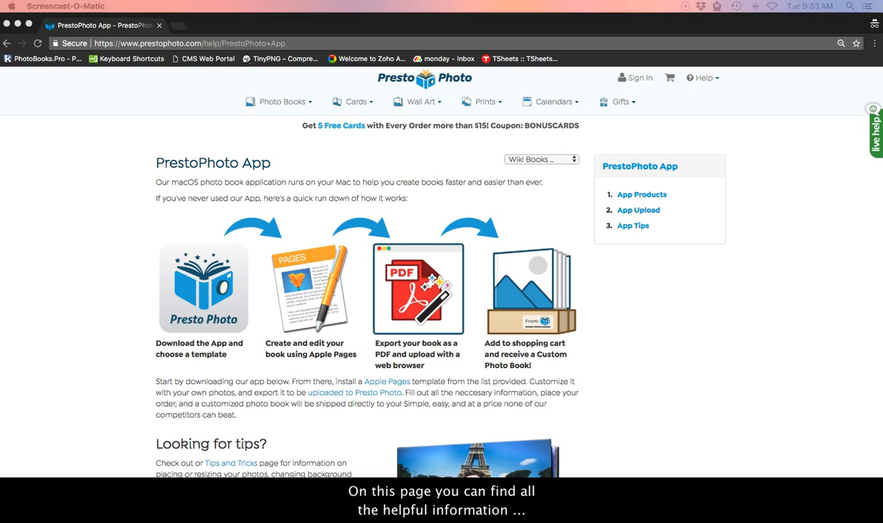
scroll(down, 3)
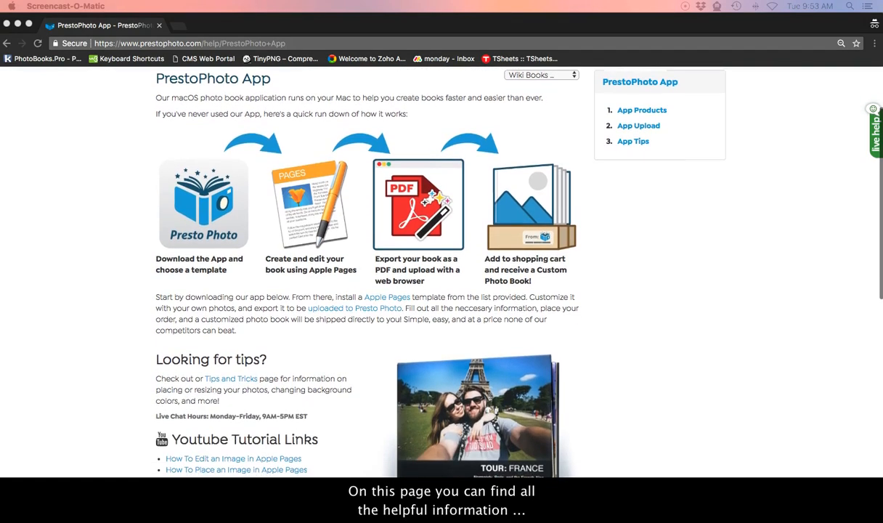
scroll(down, 3)
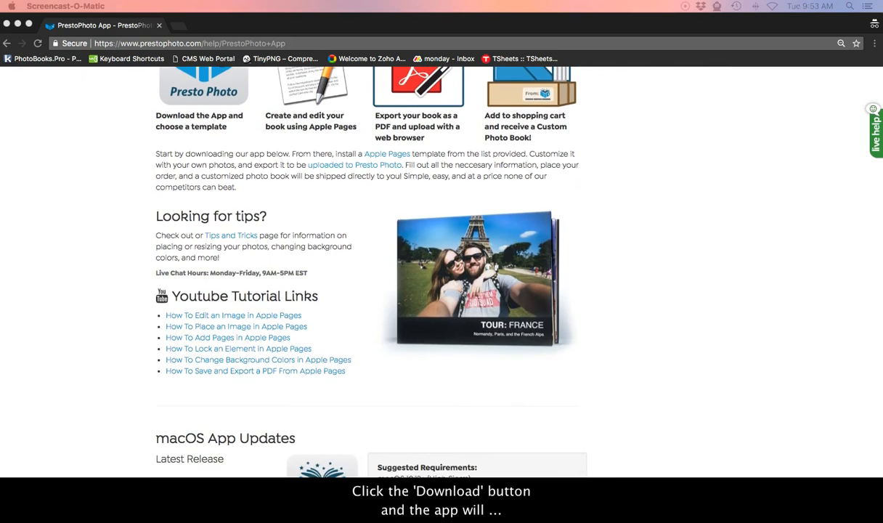
scroll(down, 3)
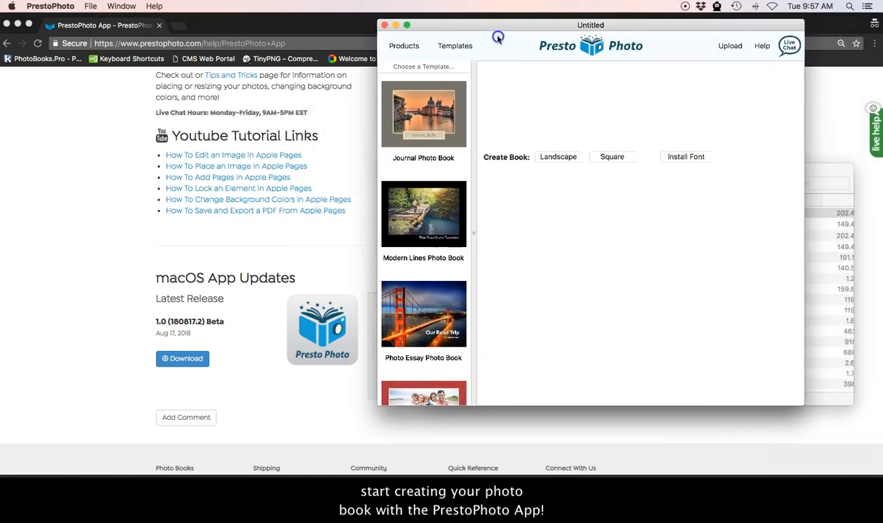
click(424, 116)
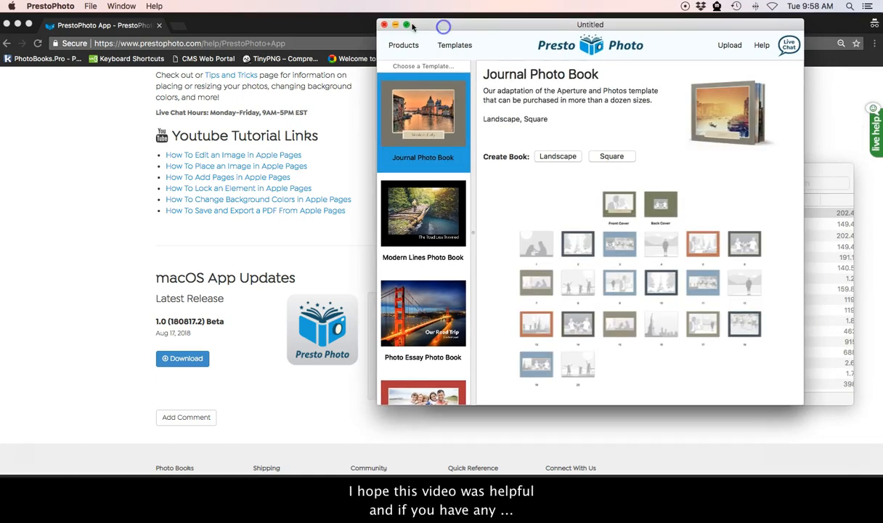